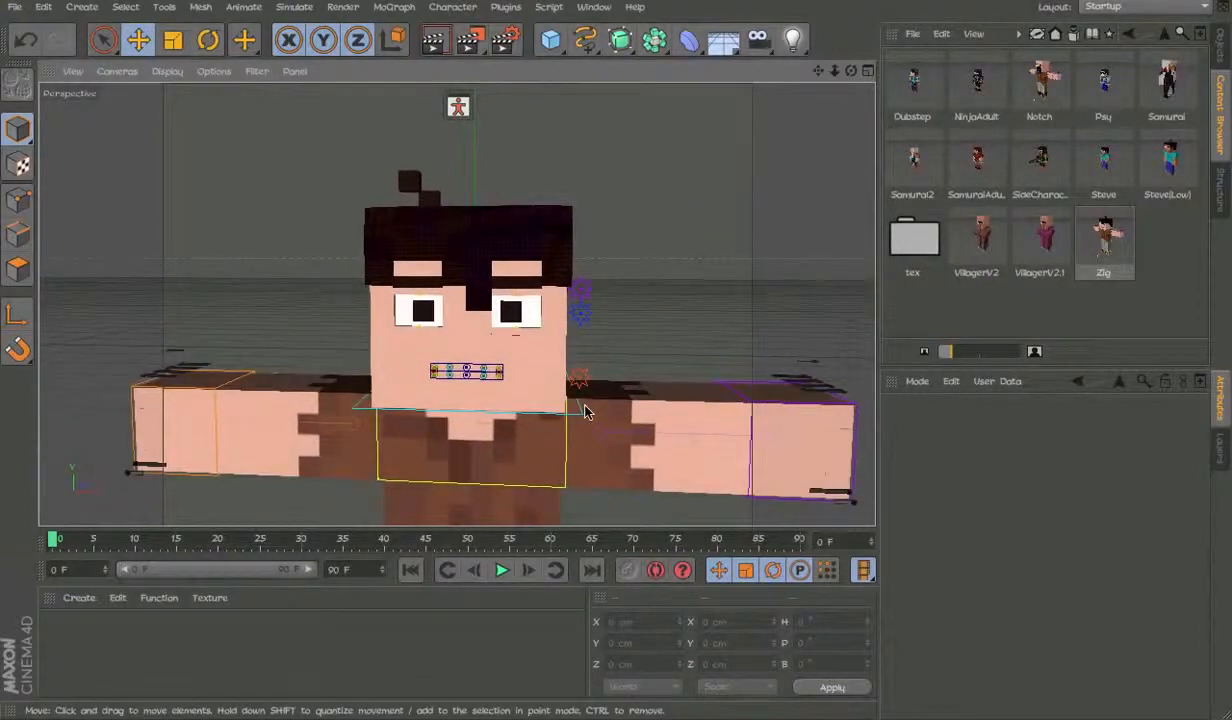
# Step: Select the character's head, tilt it to each side, then return it upright
pyautogui.click(207, 39)
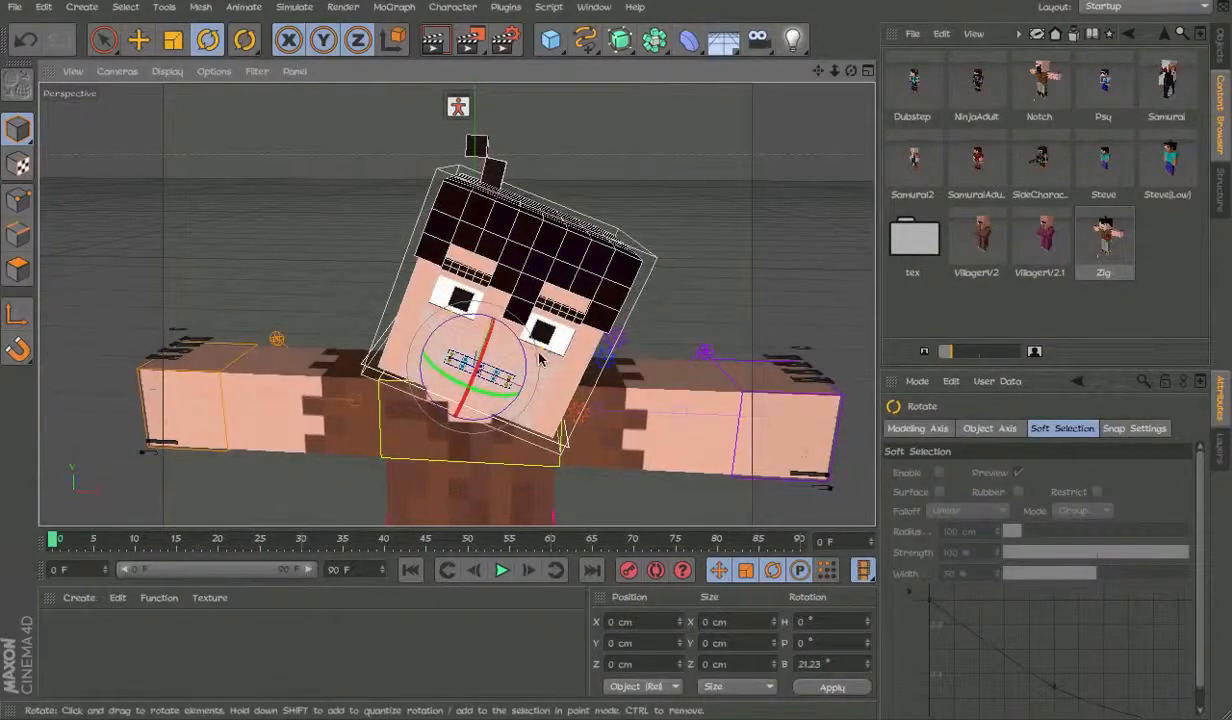
pyautogui.moveTo(500, 370); pyautogui.dragTo(530, 360)
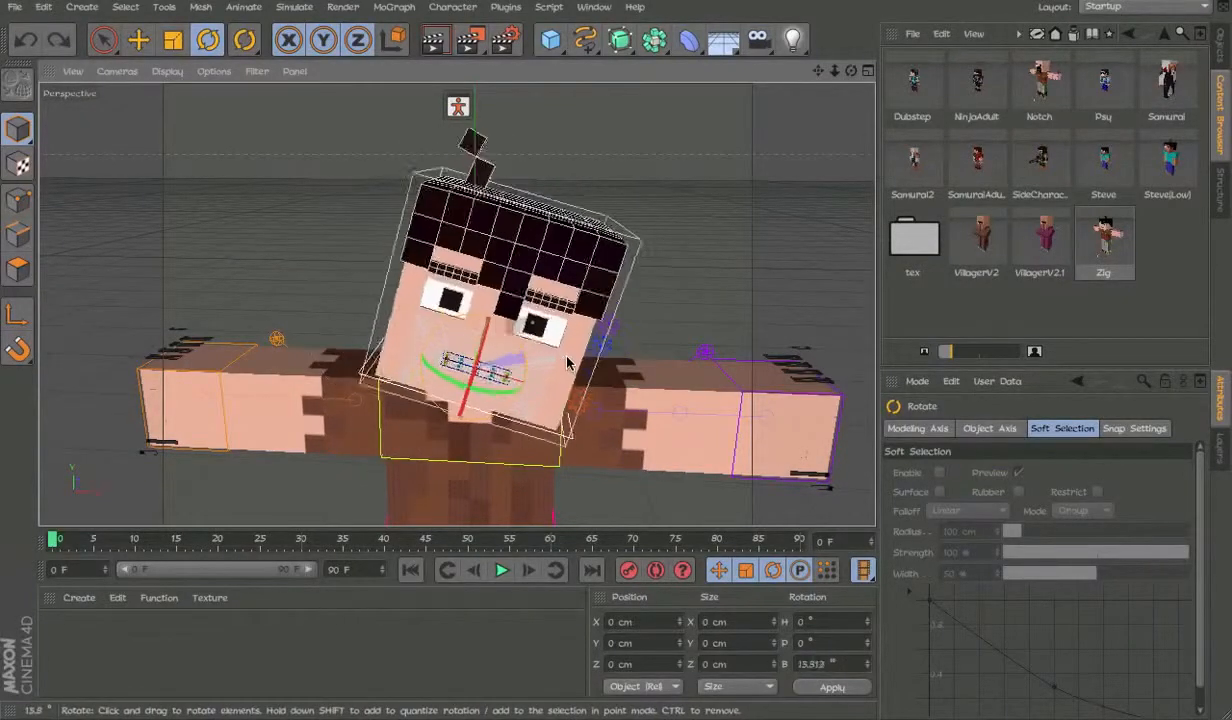
pyautogui.moveTo(550, 360); pyautogui.dragTo(550, 285)
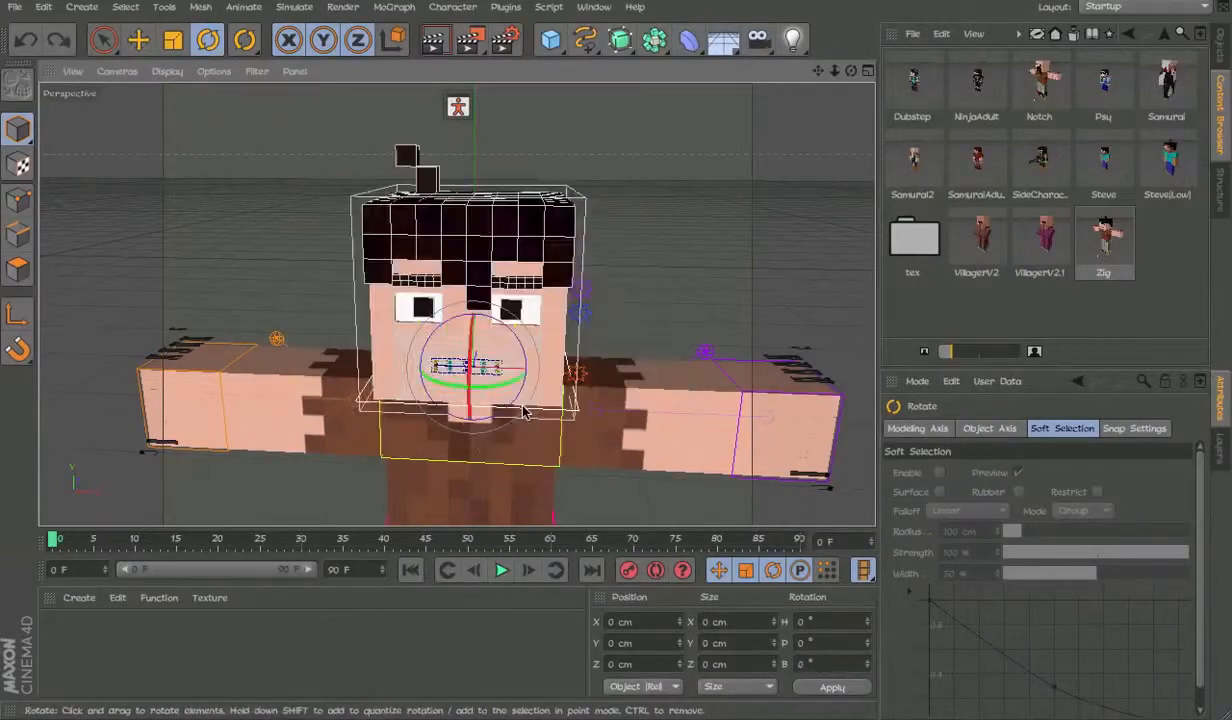
pyautogui.moveTo(520, 410); pyautogui.dragTo(665, 315)
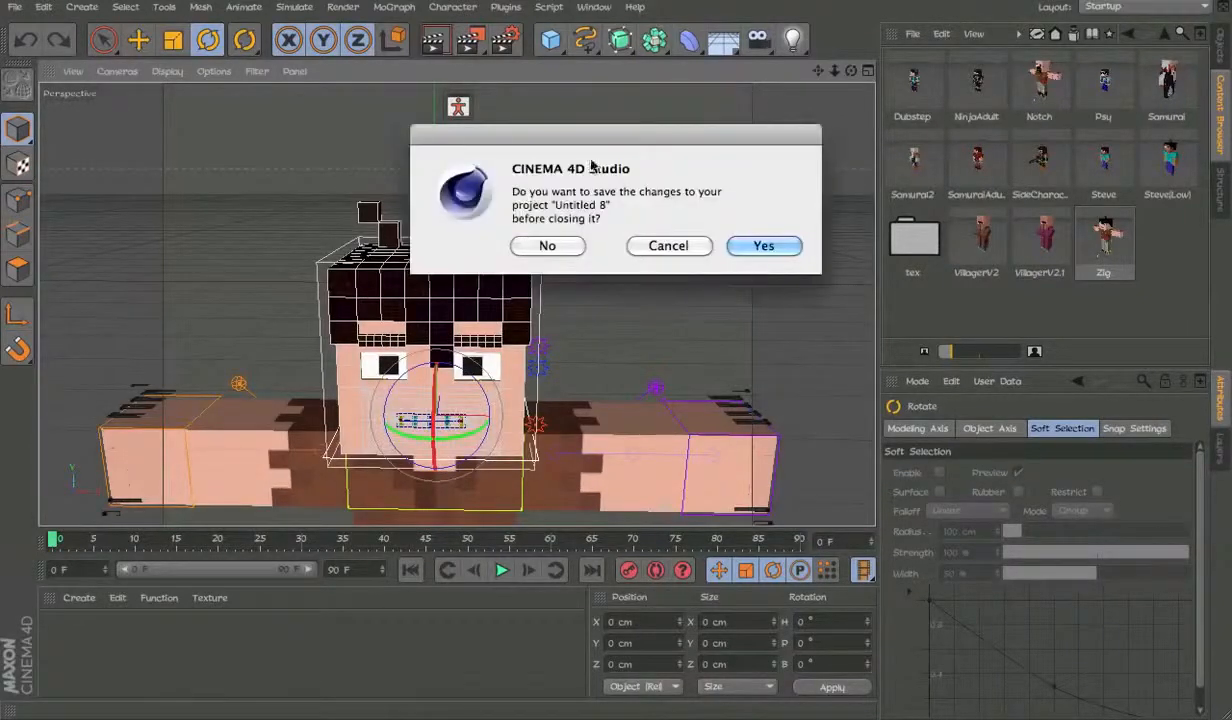
# Step: Cancel the save prompt and drag the Eyes rig's EyeLidPosition slider to 0.5 cm
pyautogui.click(547, 245)
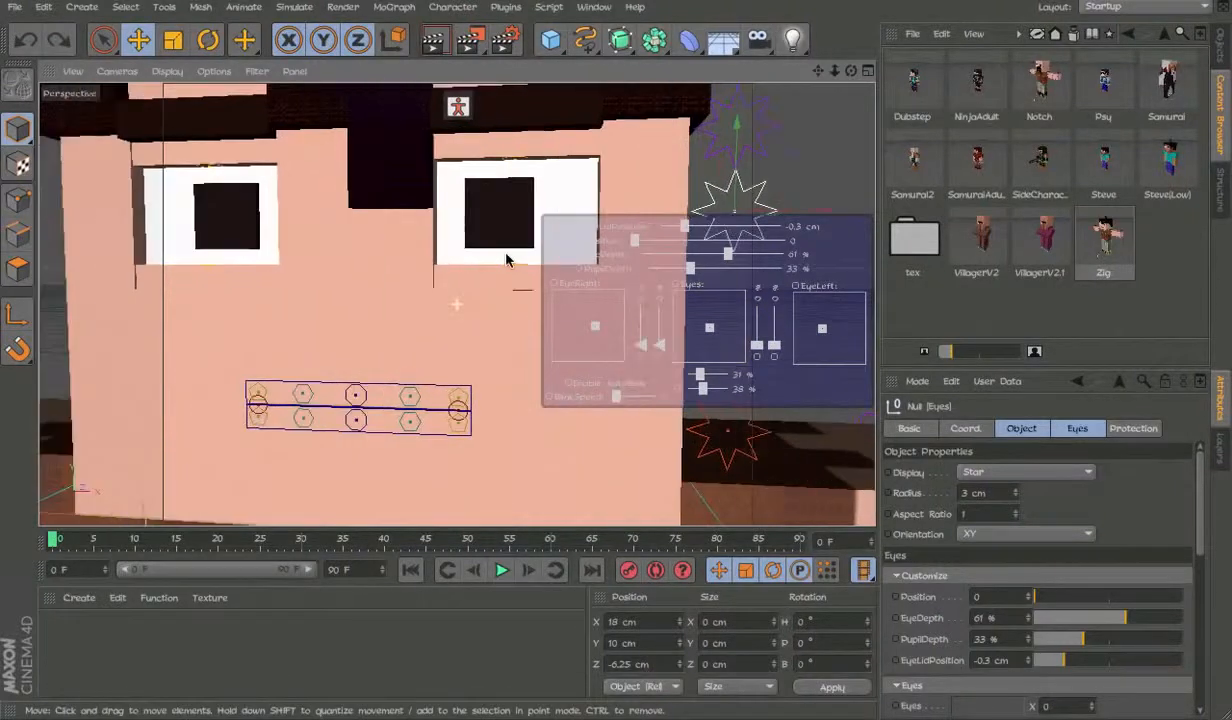
pyautogui.moveTo(505, 260); pyautogui.dragTo(183, 279)
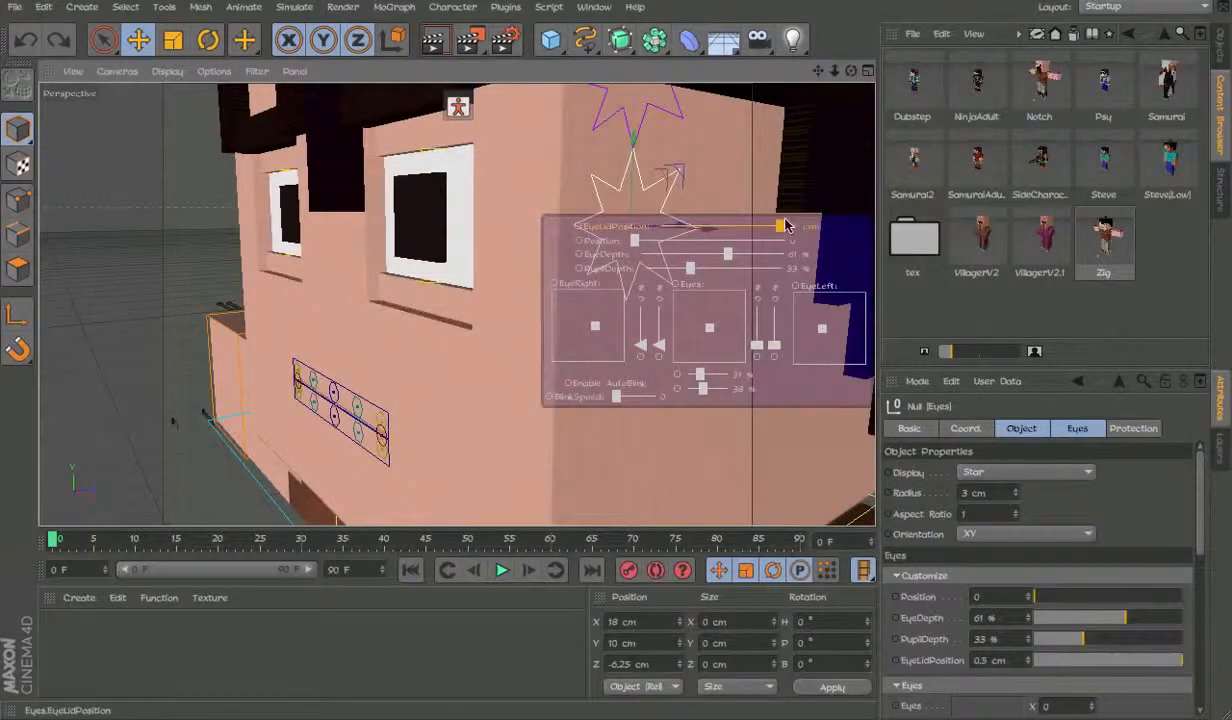
pyautogui.moveTo(780, 225); pyautogui.dragTo(690, 225)
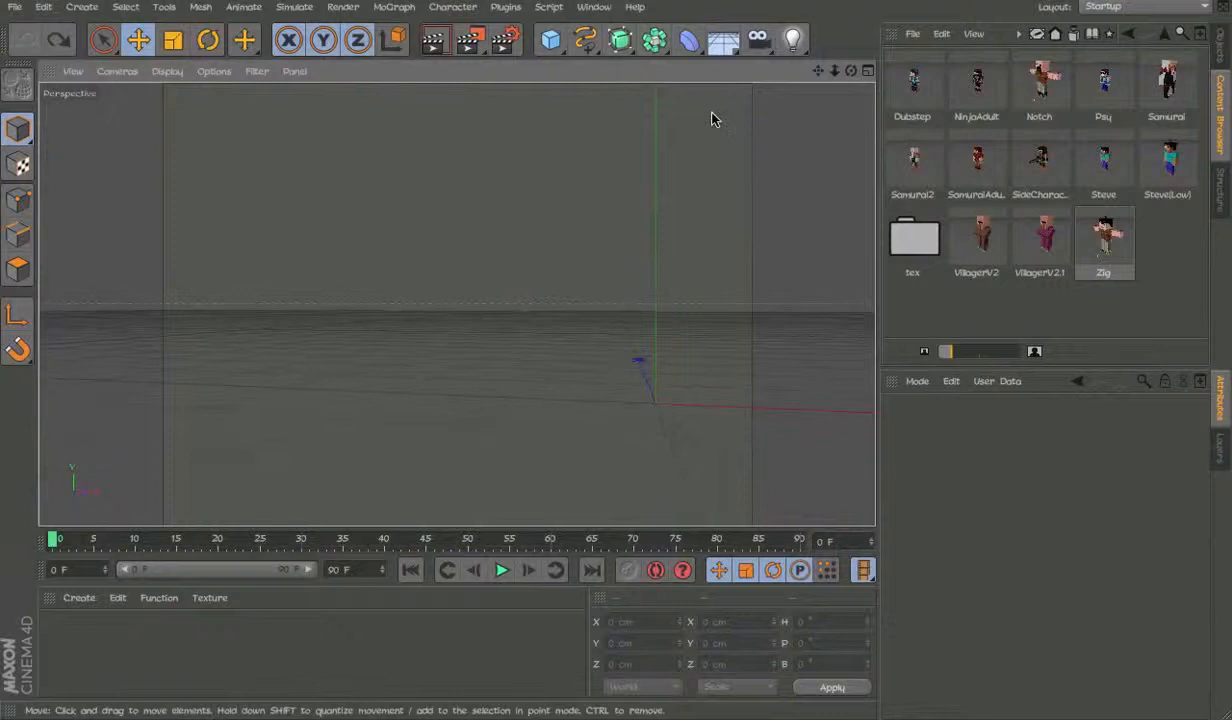
# Step: Switch to the Character menu's Joint Tool to draw a three-joint chain
pyautogui.click(453, 7)
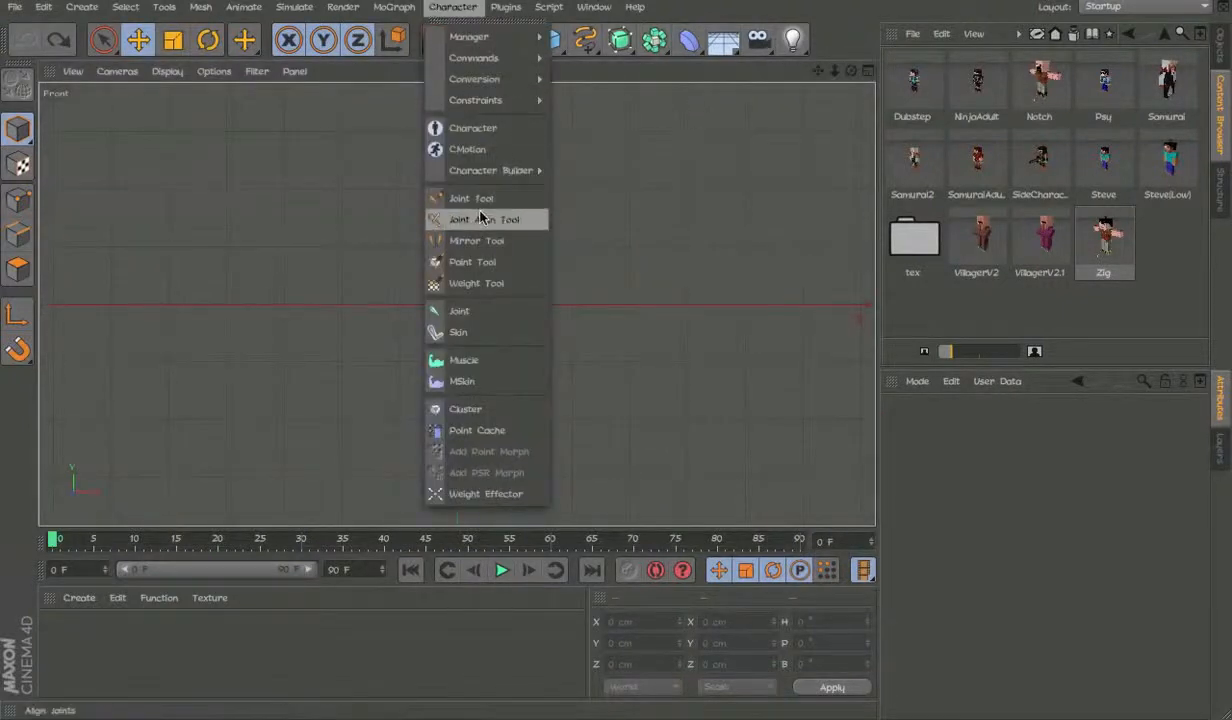
pyautogui.click(470, 198)
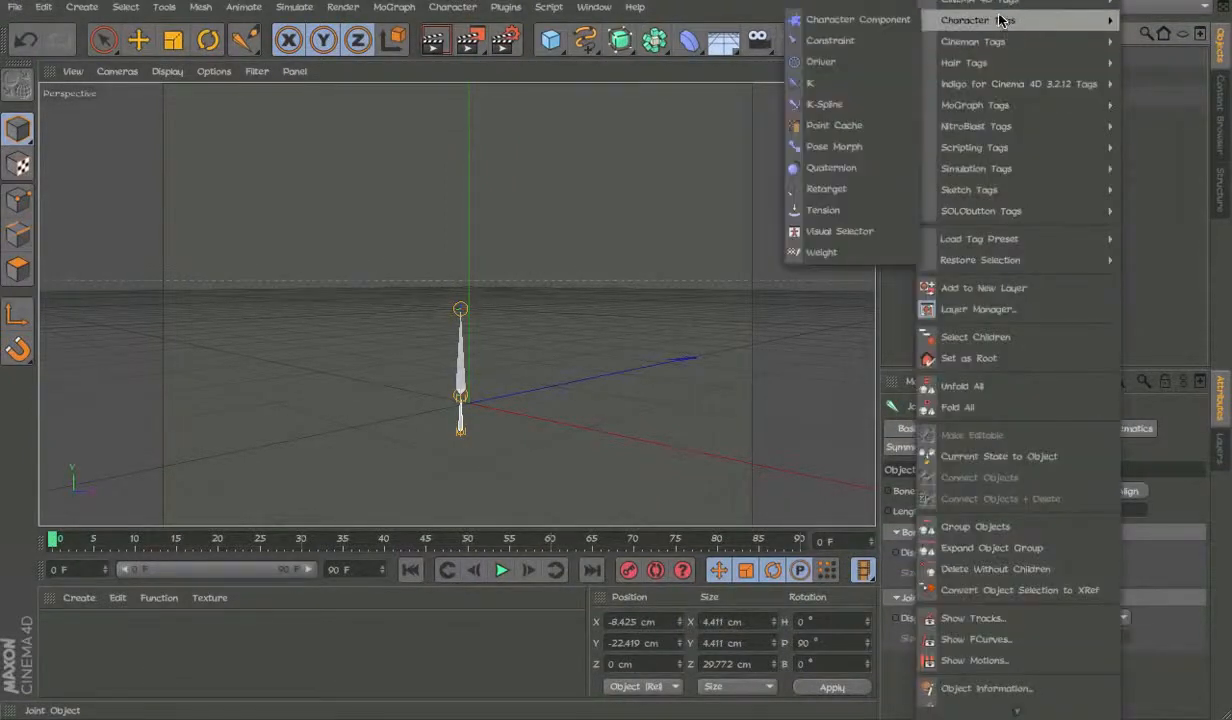
# Step: Add an IK tag ending at Joint.2 and enable its Handle Line display
pyautogui.click(810, 83)
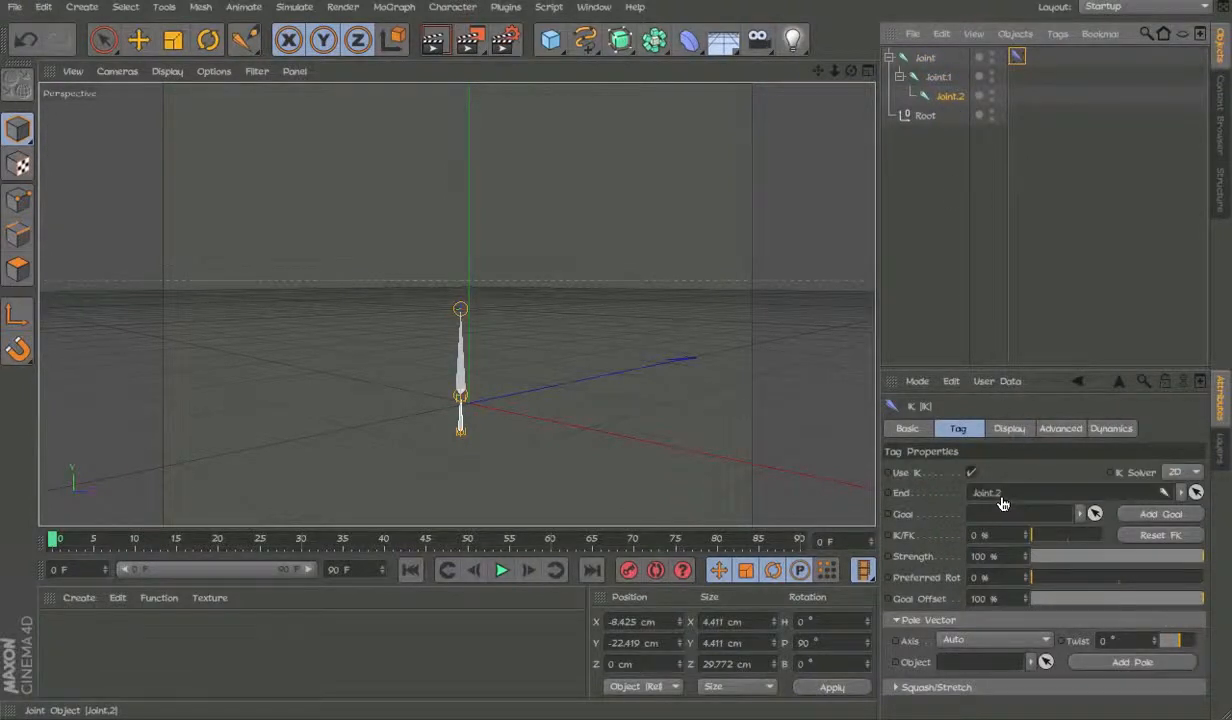
pyautogui.click(1009, 428)
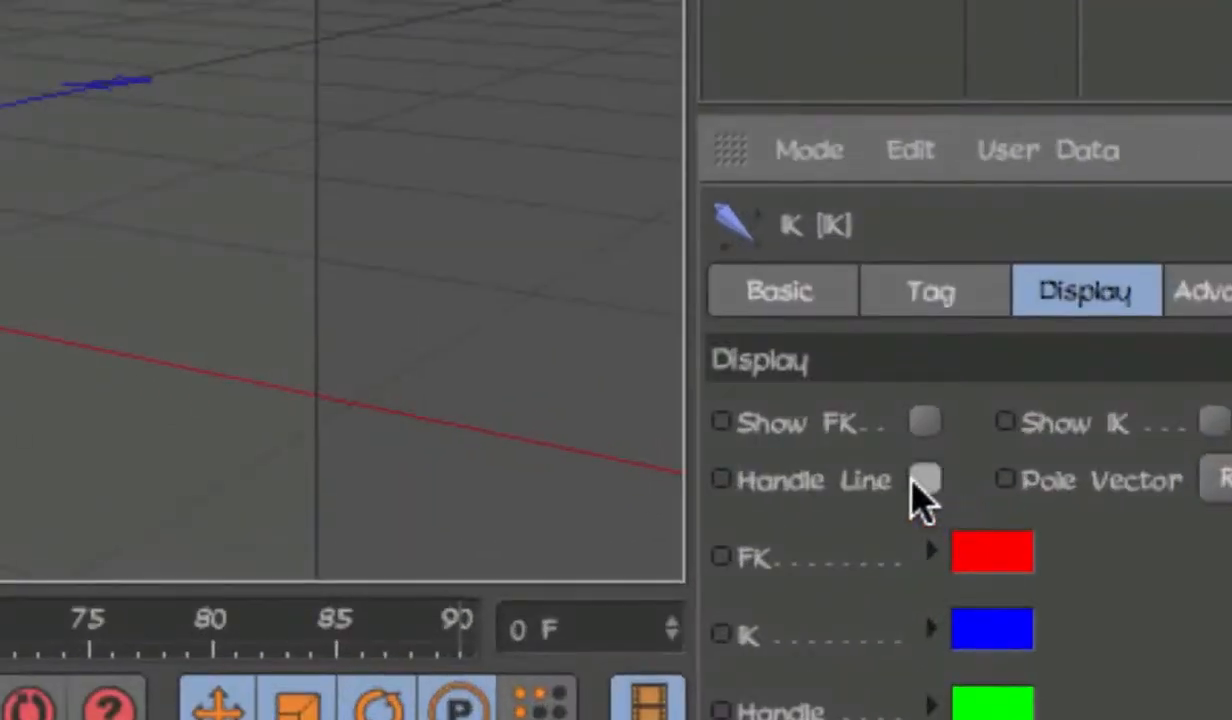
pyautogui.click(1104, 389)
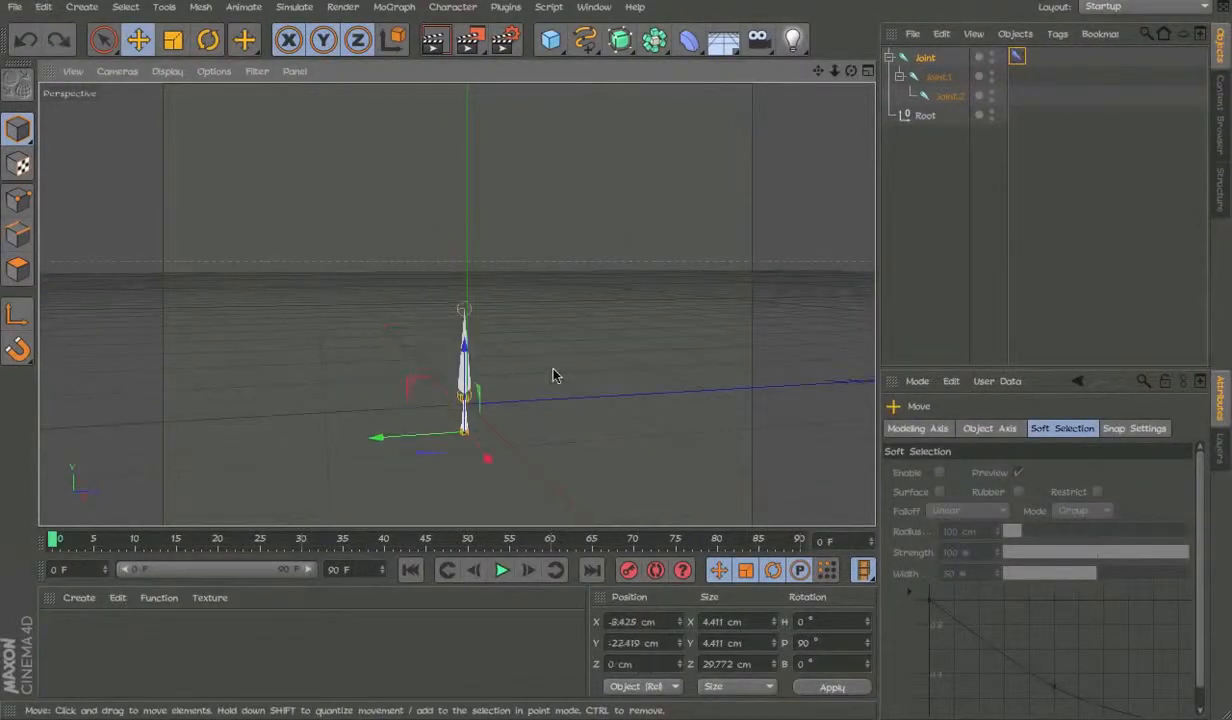
# Step: Enable IK Dynamics, play to watch the chain spring upright, then stop playback
pyautogui.click(502, 570)
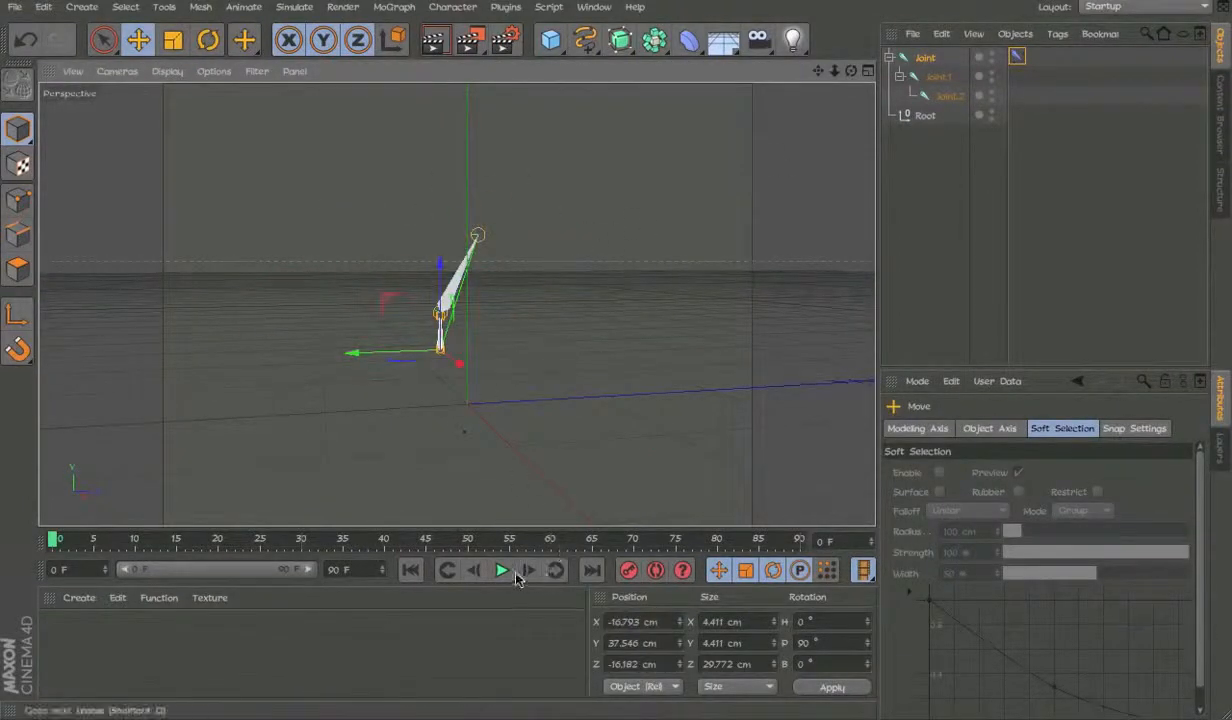
pyautogui.click(500, 570)
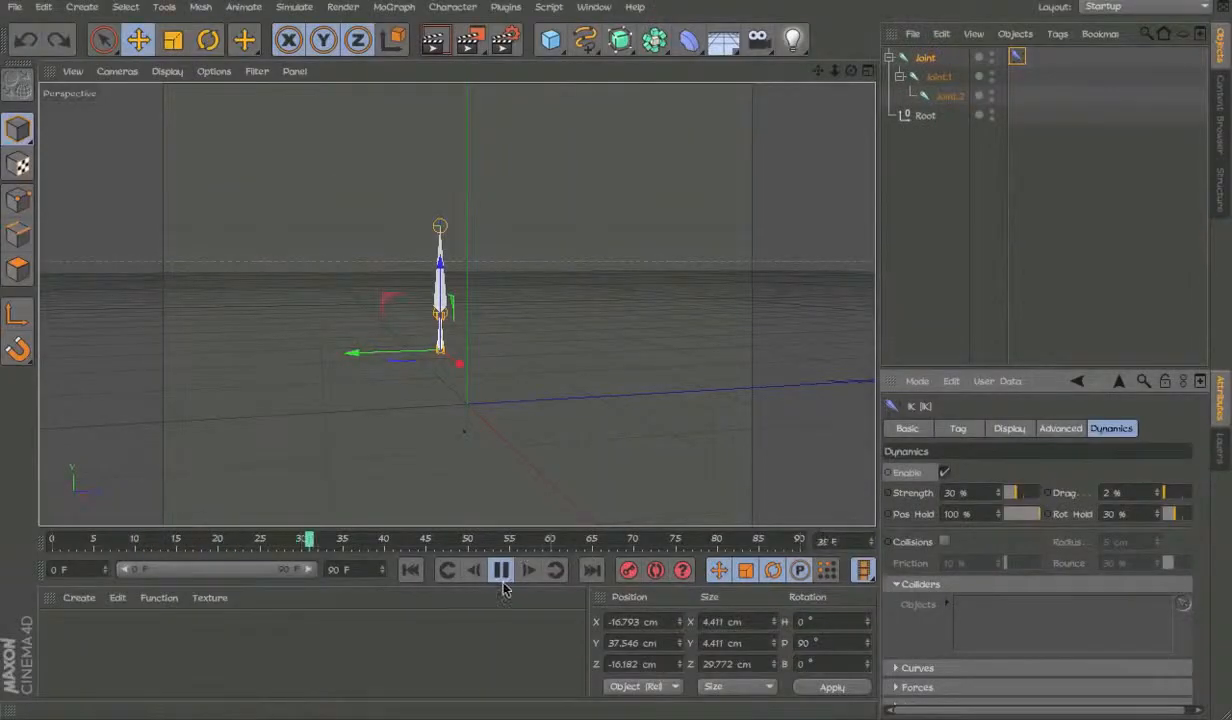
pyautogui.click(501, 570)
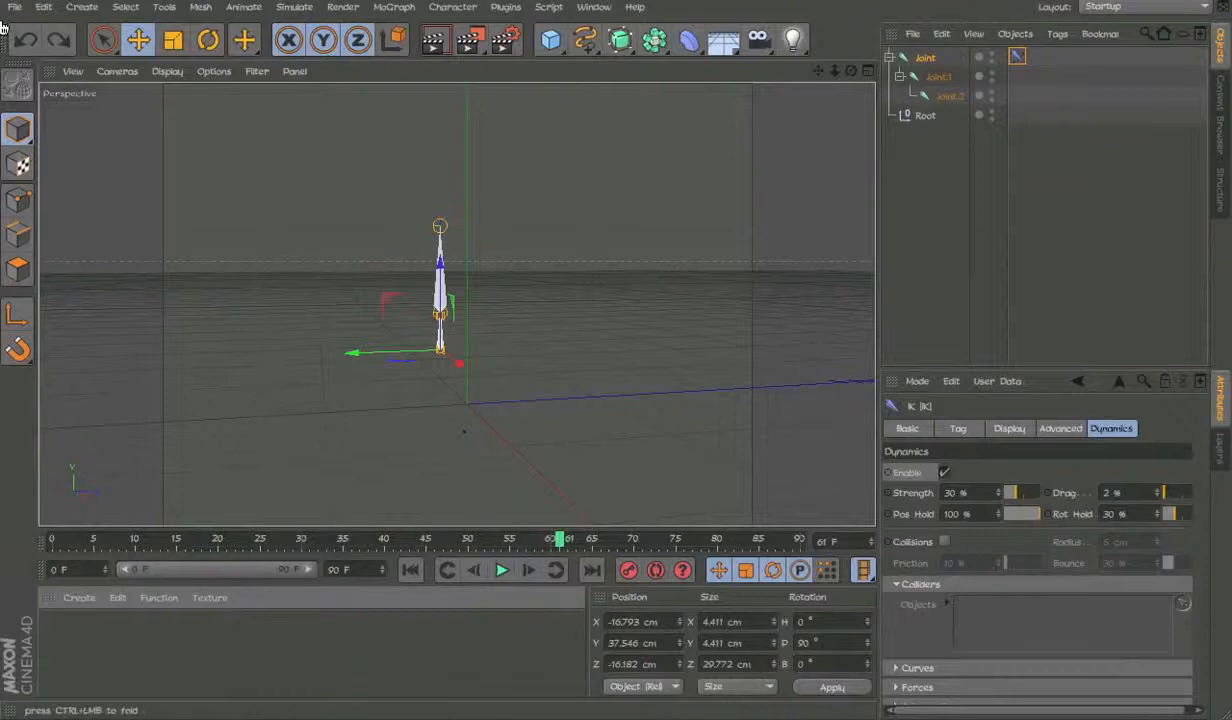
pyautogui.click(453, 7)
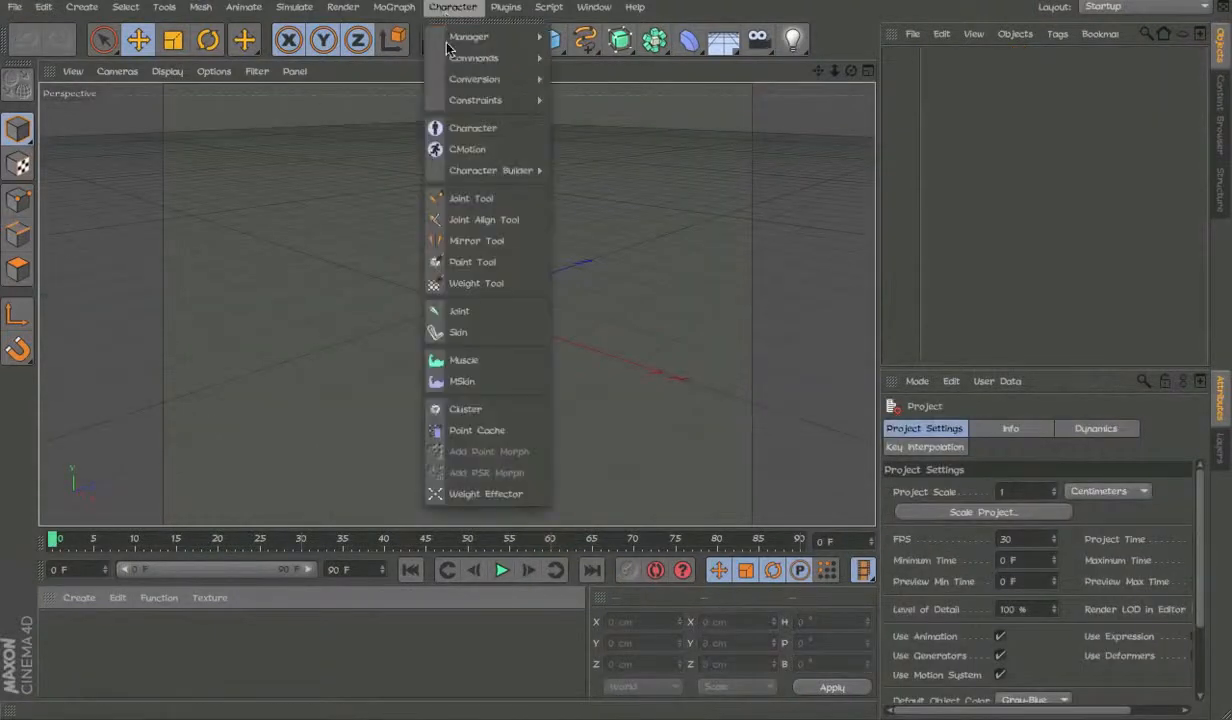
# Step: Draw a seven-joint chain with the Joint Tool and bring up its tagging options
pyautogui.click(484, 219)
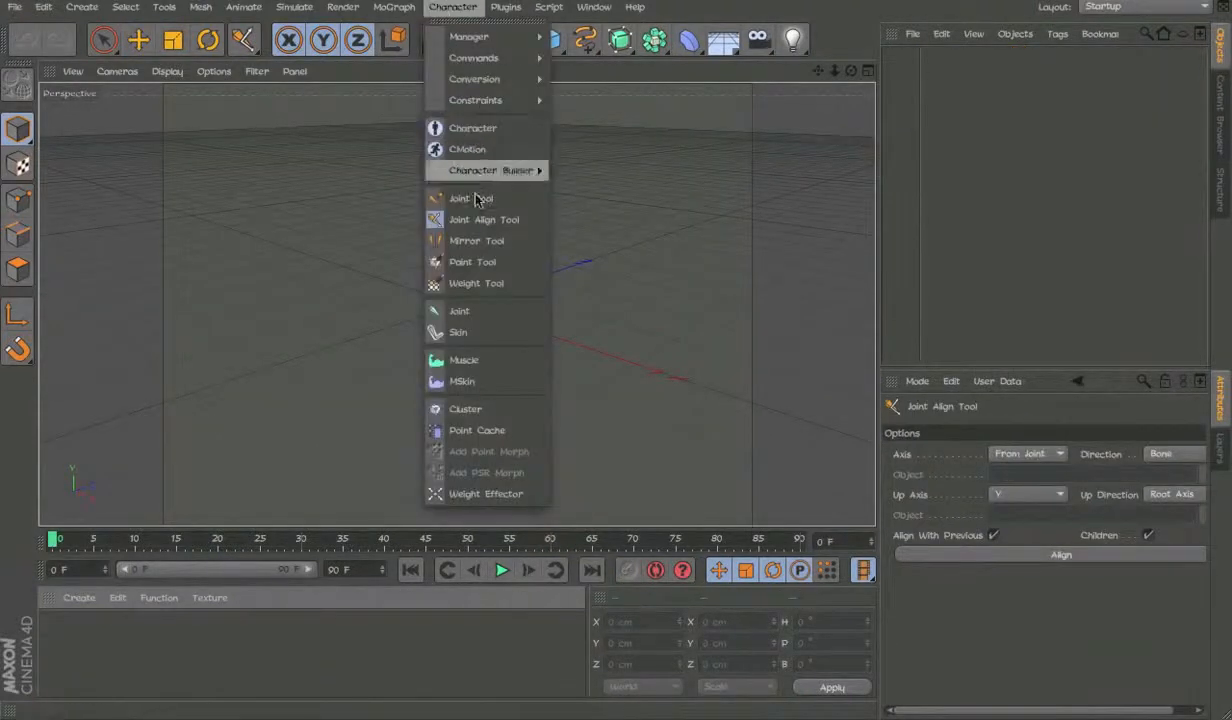
pyautogui.click(461, 198)
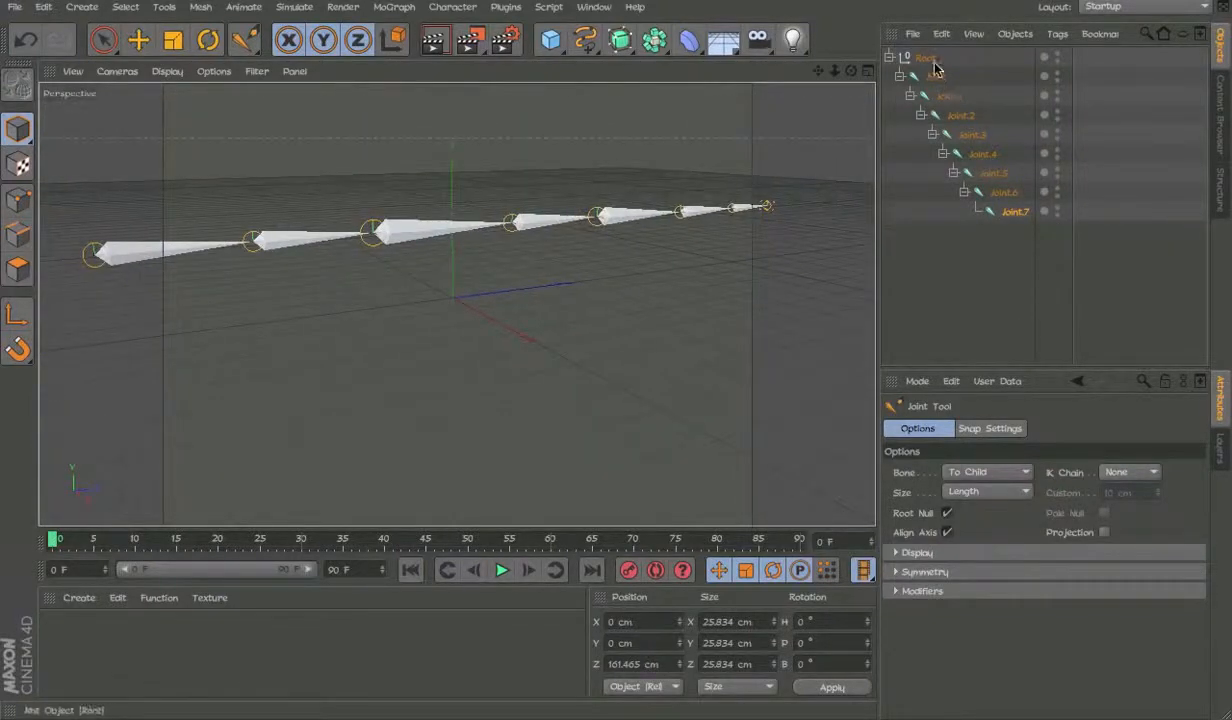
pyautogui.rightClick(925, 57)
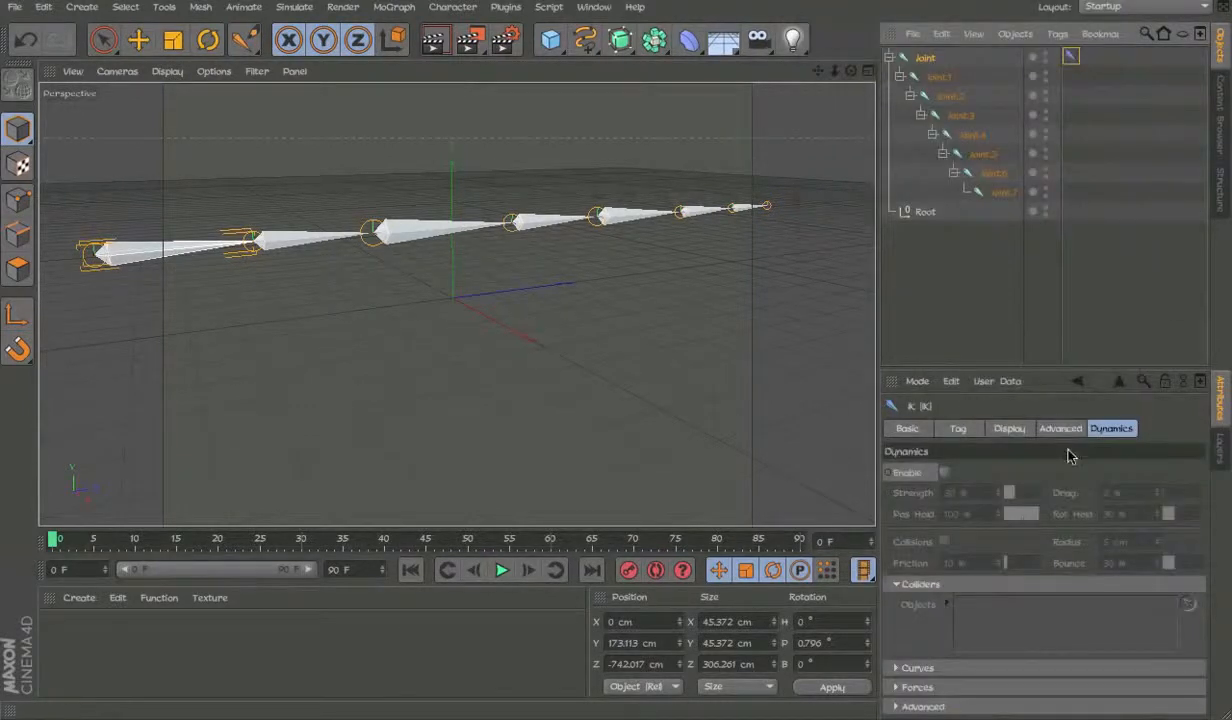
# Step: Look through the IK tag's Tag, Display and Dynamics tabs, then clear the chain
pyautogui.click(957, 428)
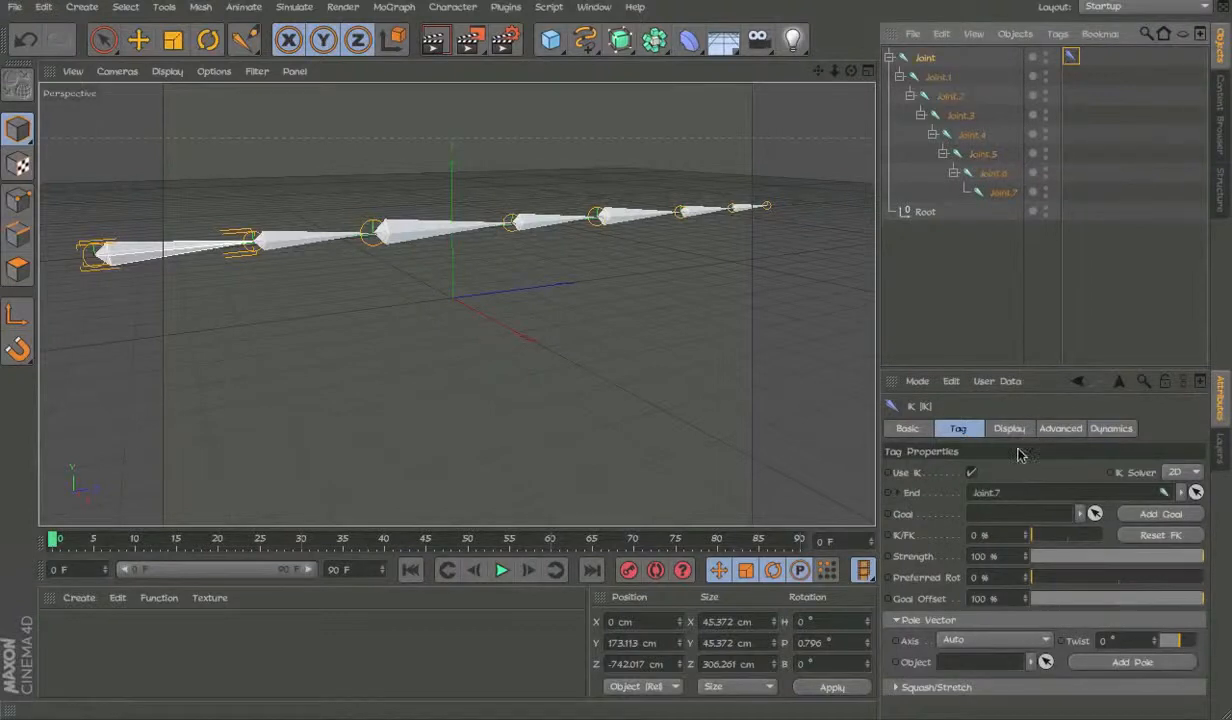
pyautogui.click(1009, 428)
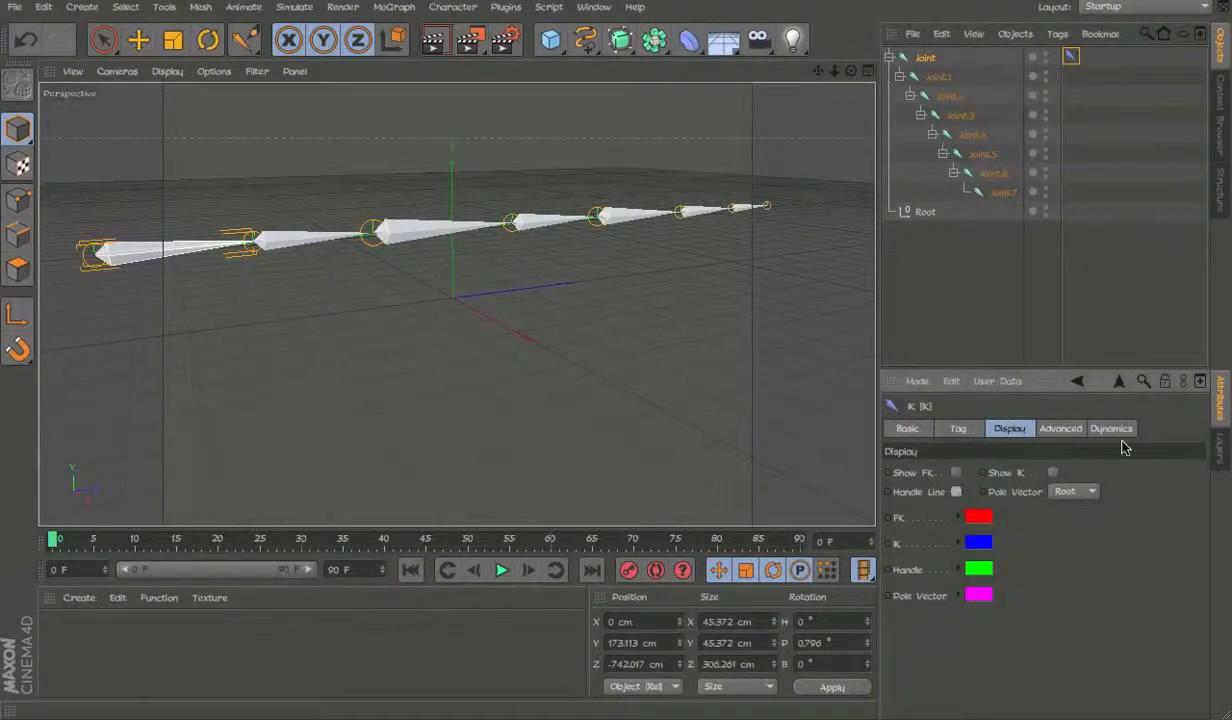
pyautogui.click(1111, 428)
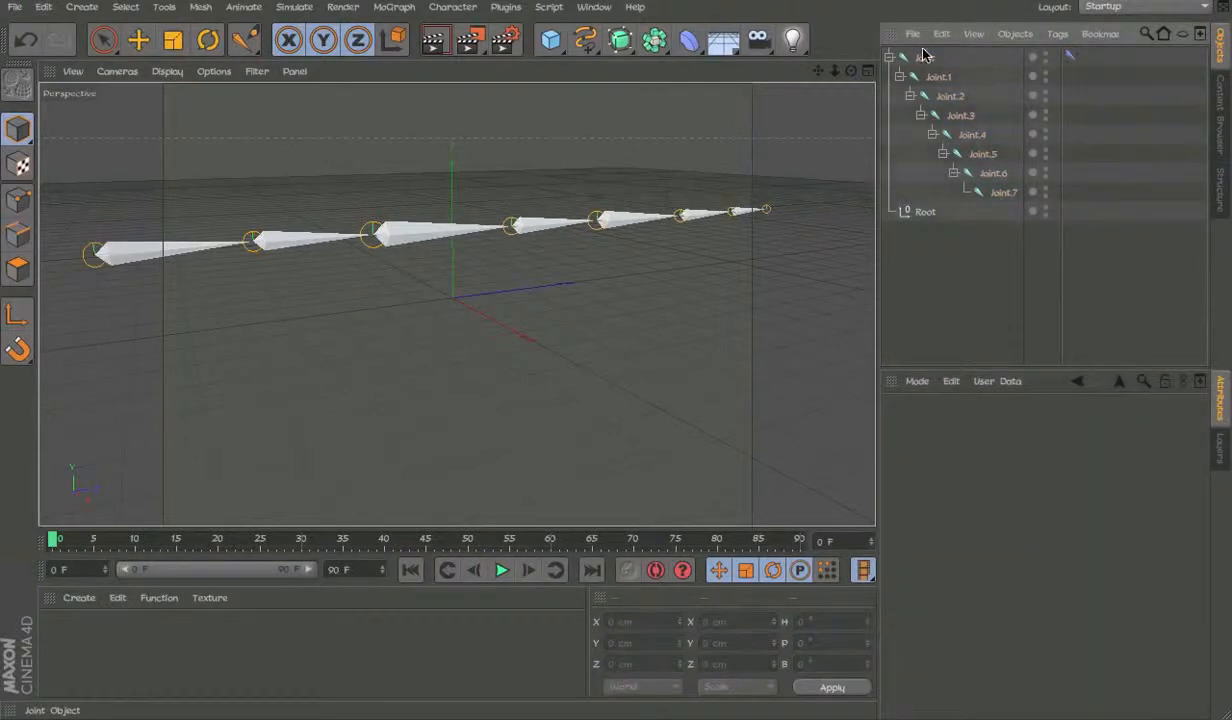
pyautogui.click(501, 570)
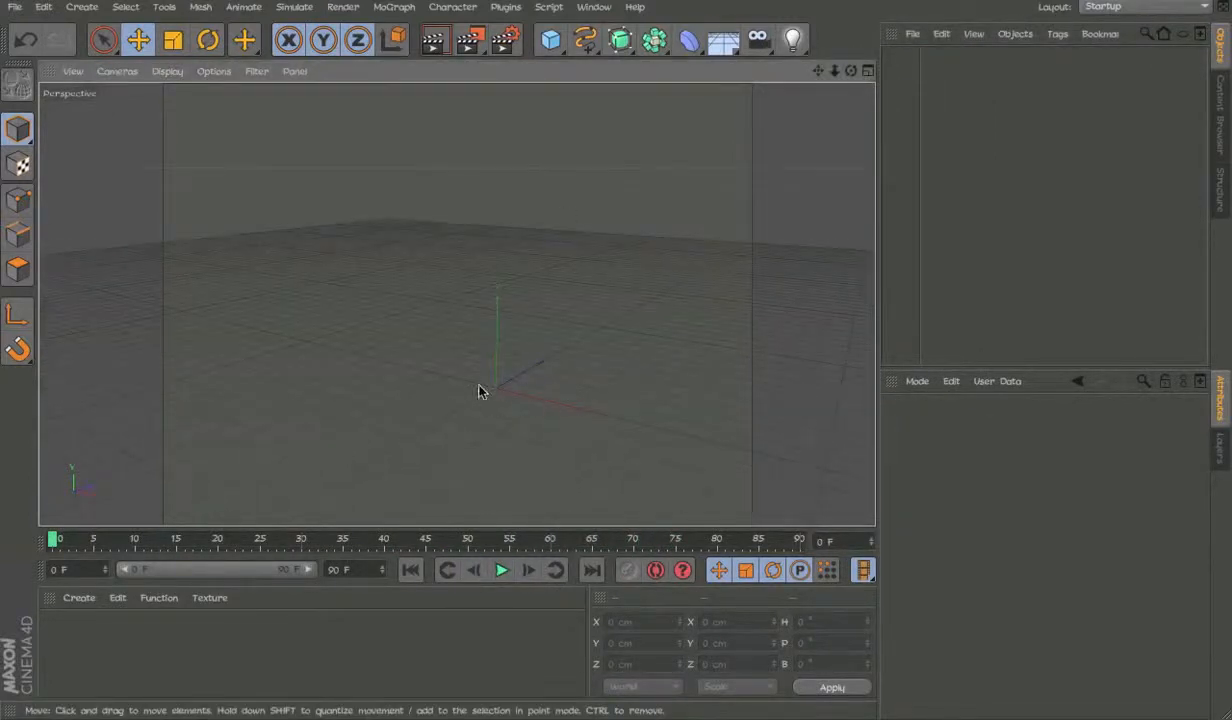
pyautogui.moveTo(620, 40)
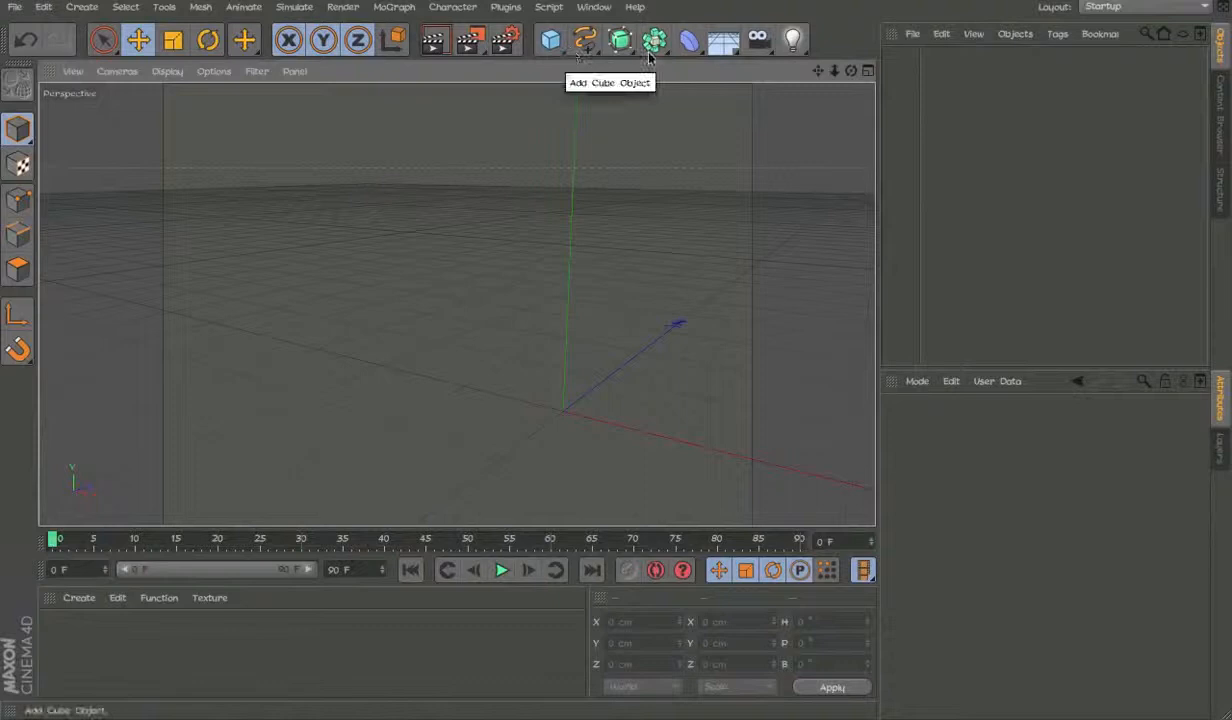
# Step: Nest two offset cubes under a Null and tag the Null with IK ending at Cube.1
pyautogui.click(501, 570)
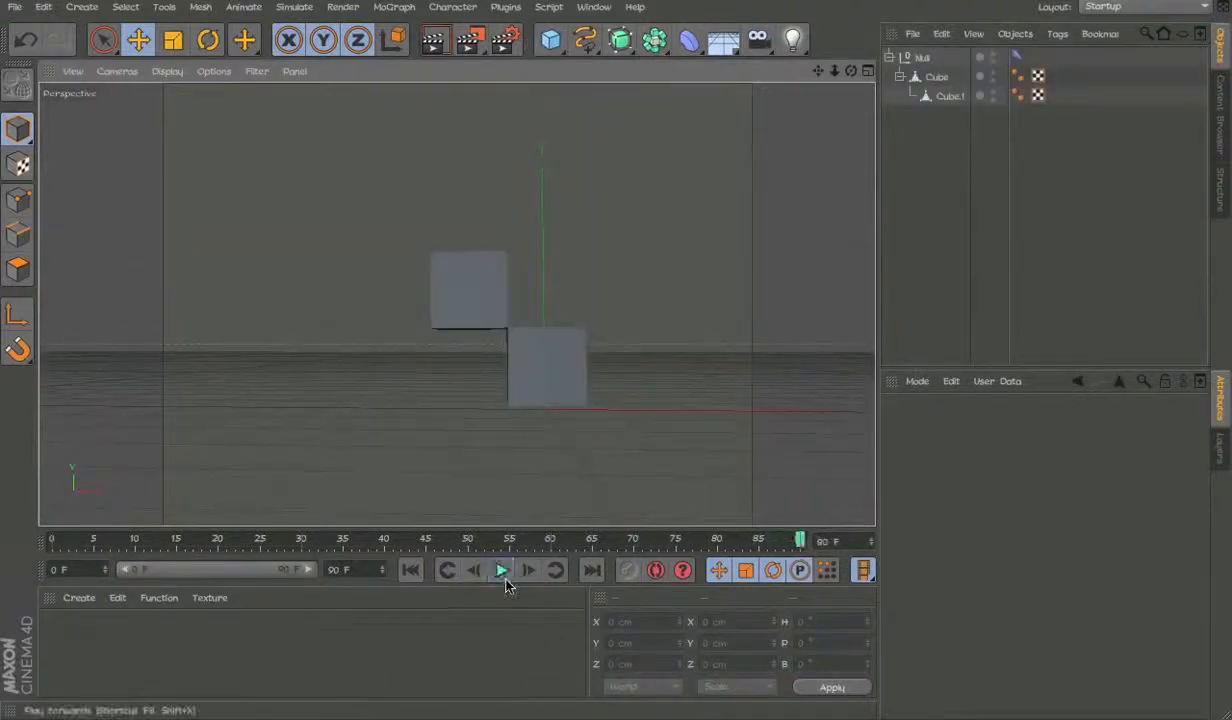
pyautogui.click(920, 57)
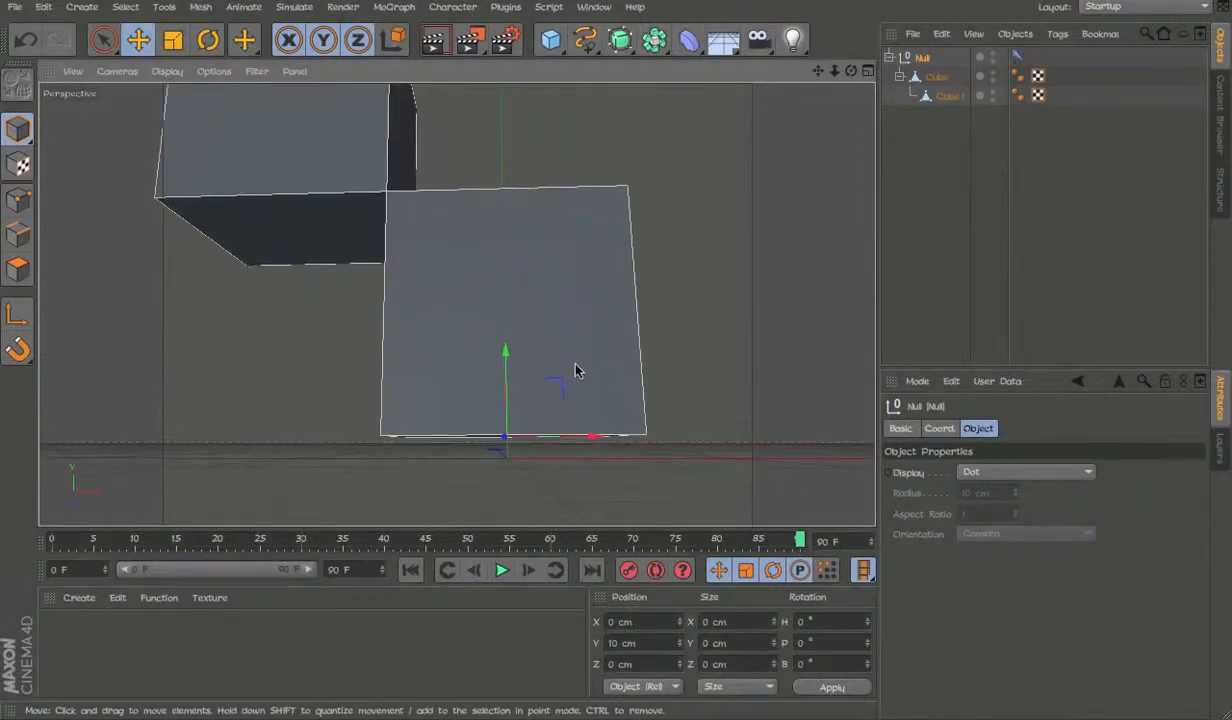
pyautogui.click(937, 77)
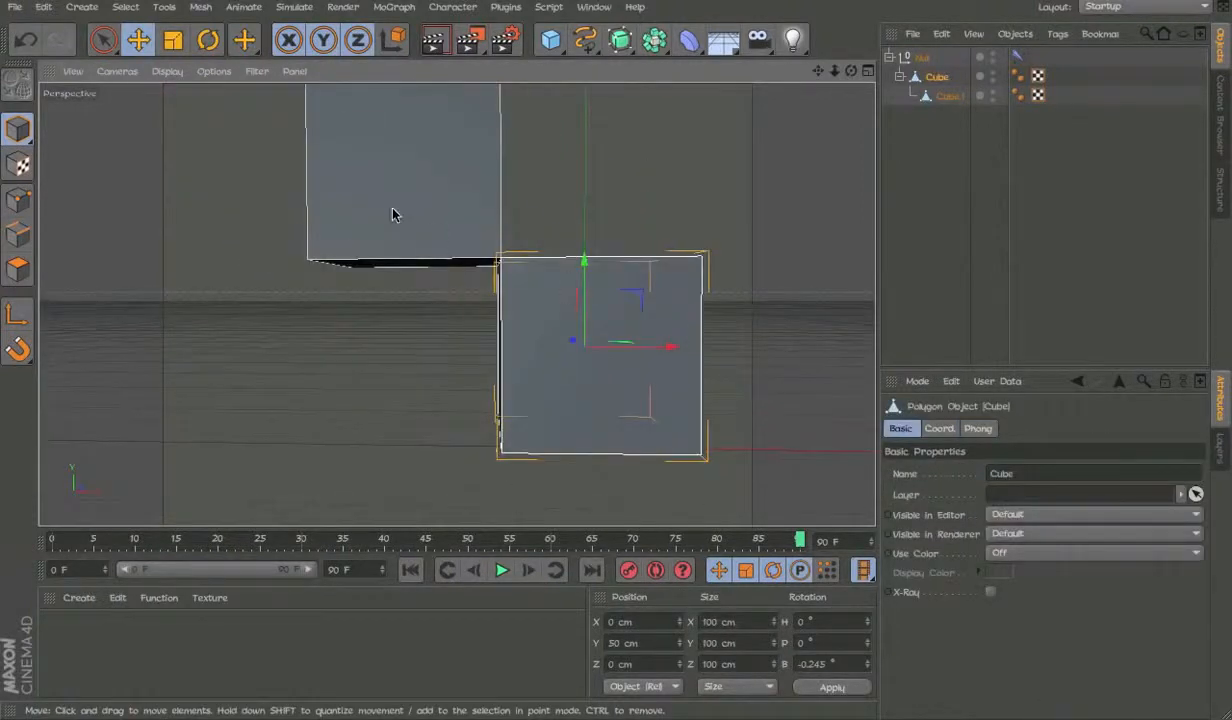
pyautogui.click(918, 57)
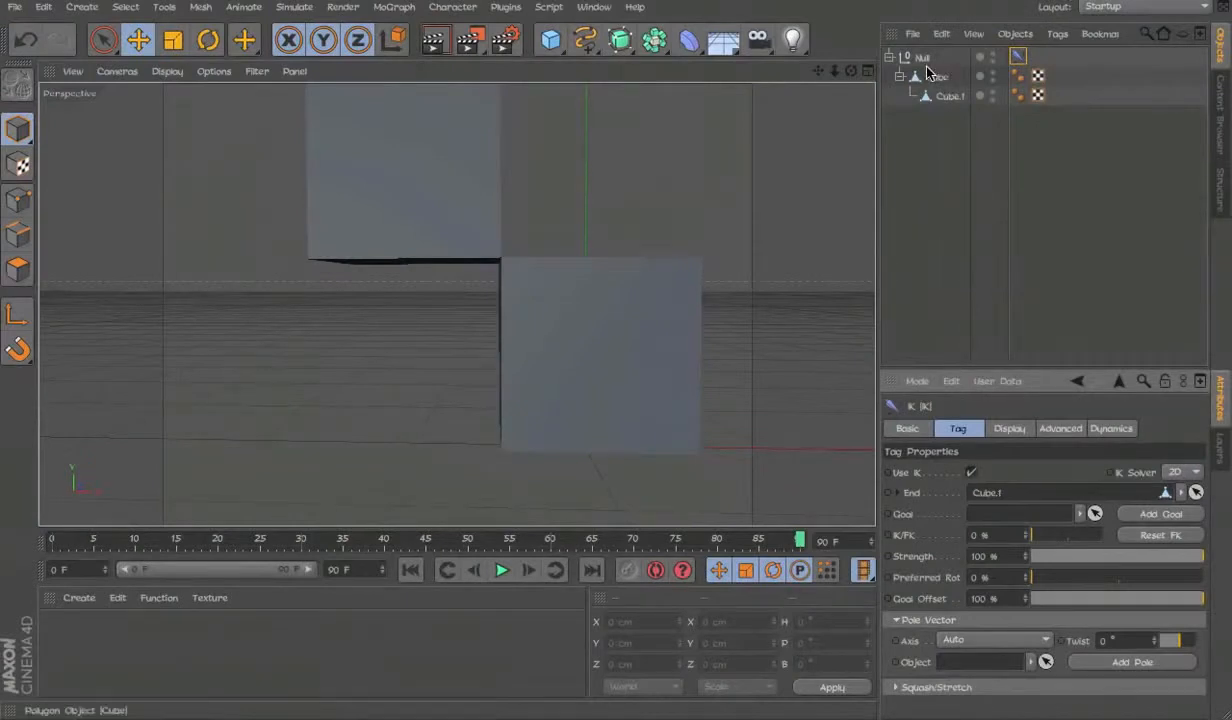
# Step: Play back while pulling Cube.1 so the chain swings, then rewind to frame 0
pyautogui.click(501, 570)
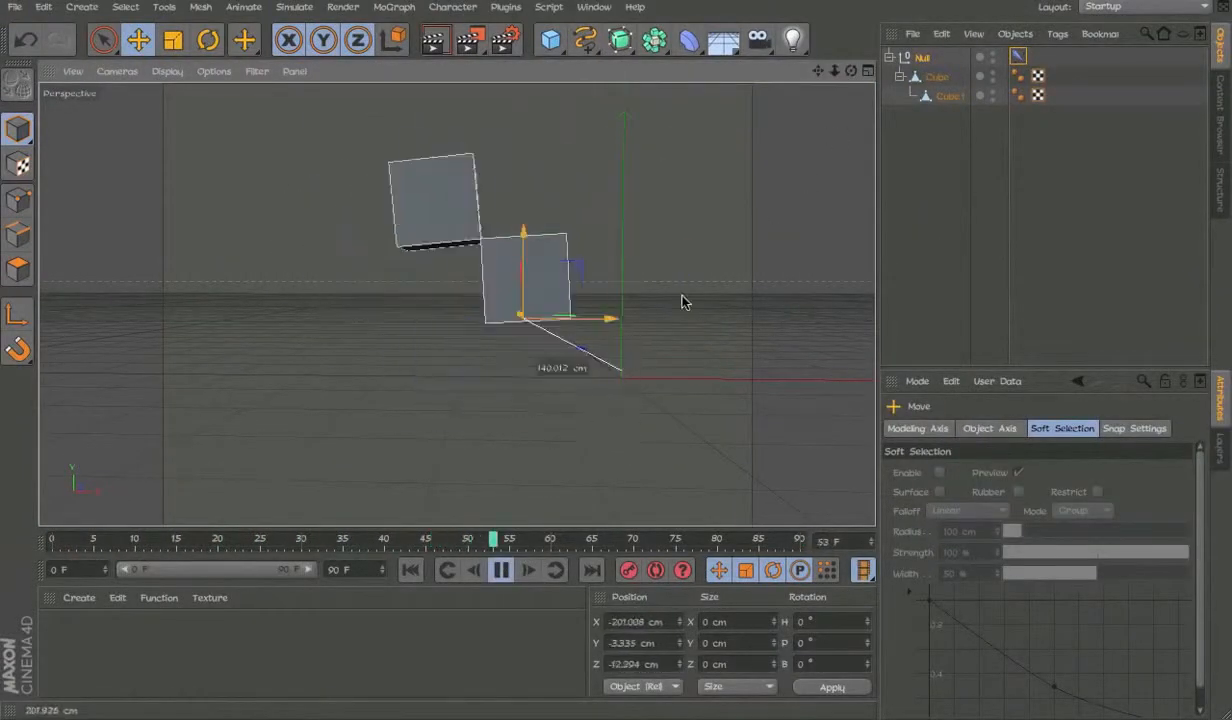
pyautogui.click(1018, 56)
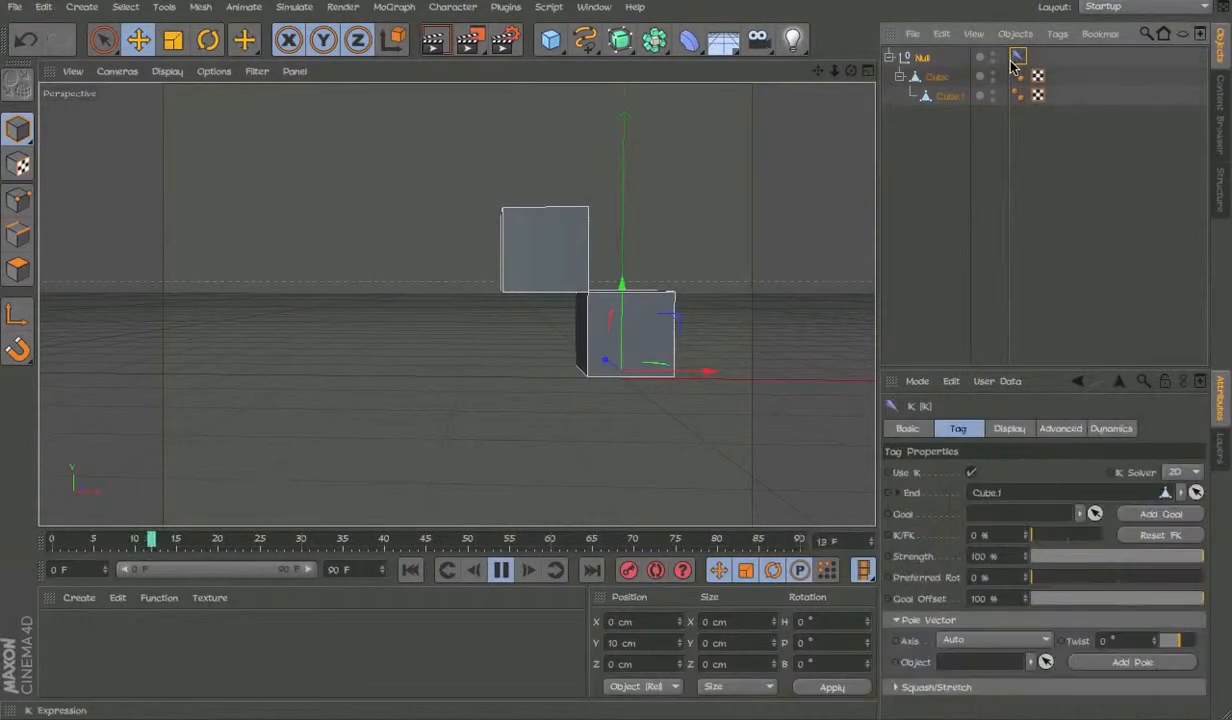
pyautogui.click(1110, 428)
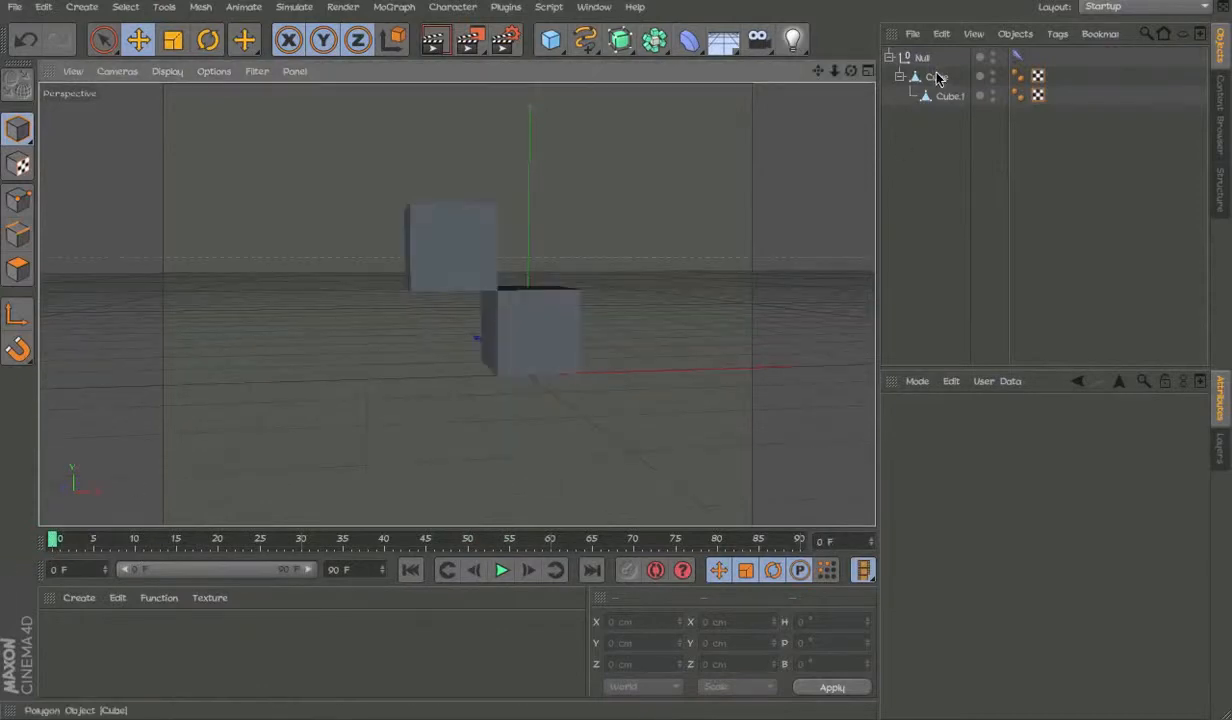
pyautogui.click(922, 57)
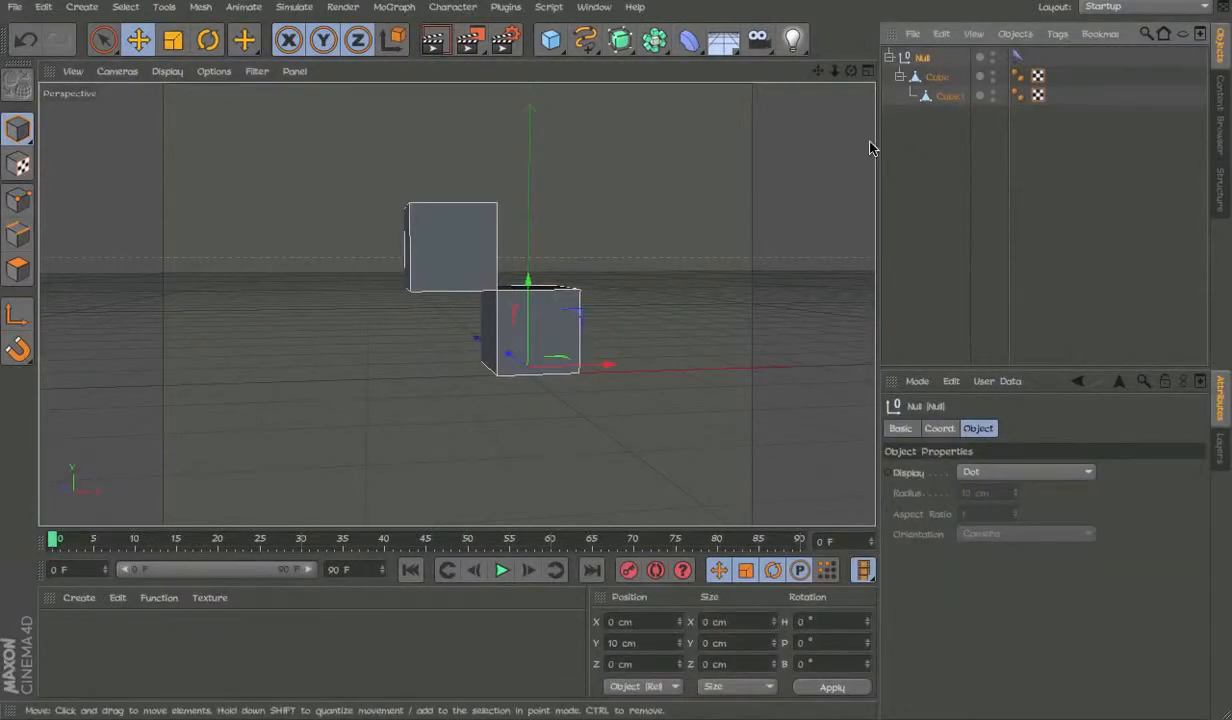